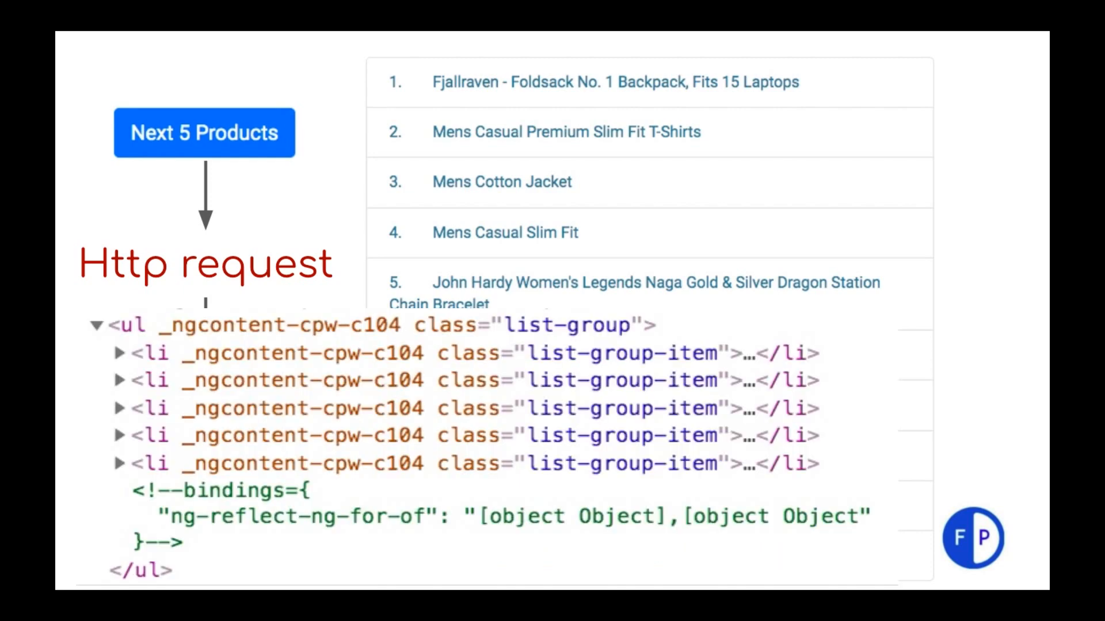
Reload localhost:4200 so the five product list items re-render in the Elements tree
{"action": "left_click", "coordinate": [204, 133]}
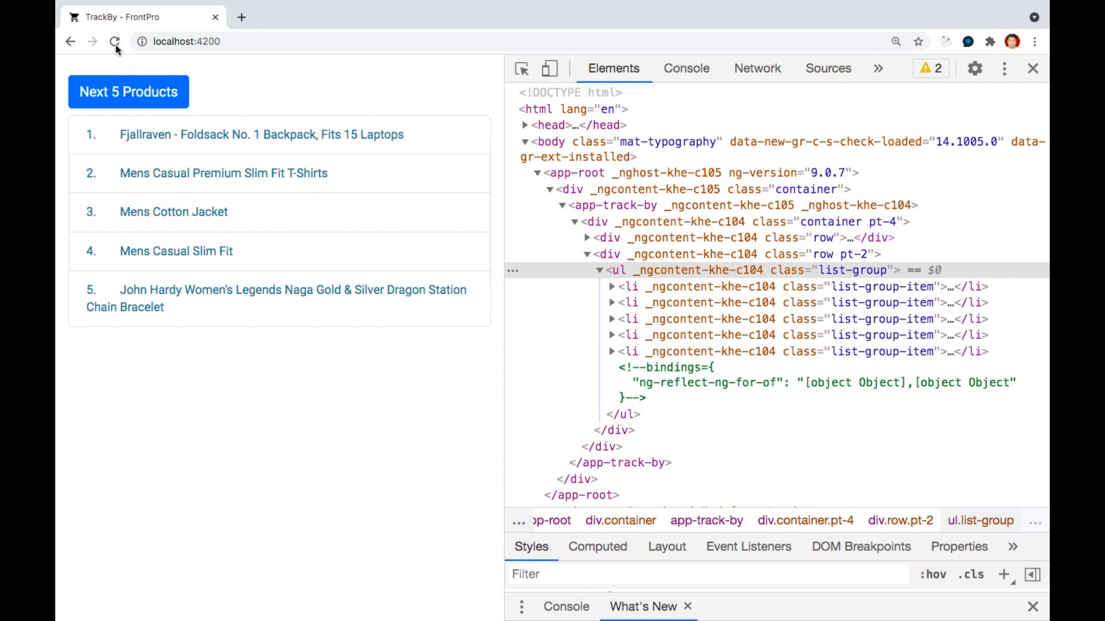
{"action": "left_click", "coordinate": [115, 40]}
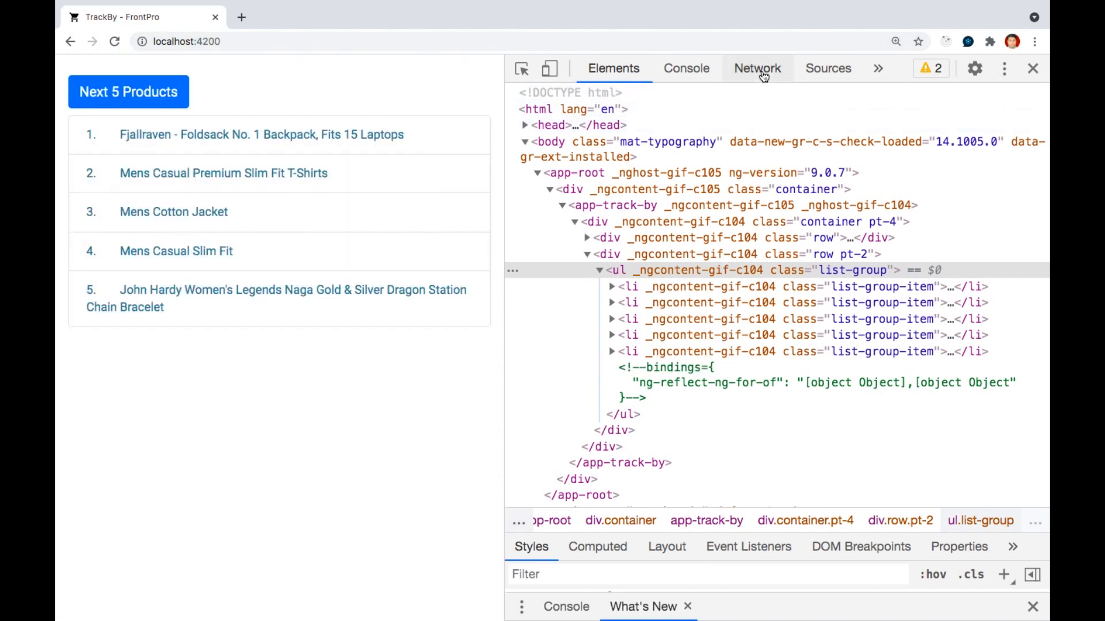
{"action": "left_click", "coordinate": [757, 68]}
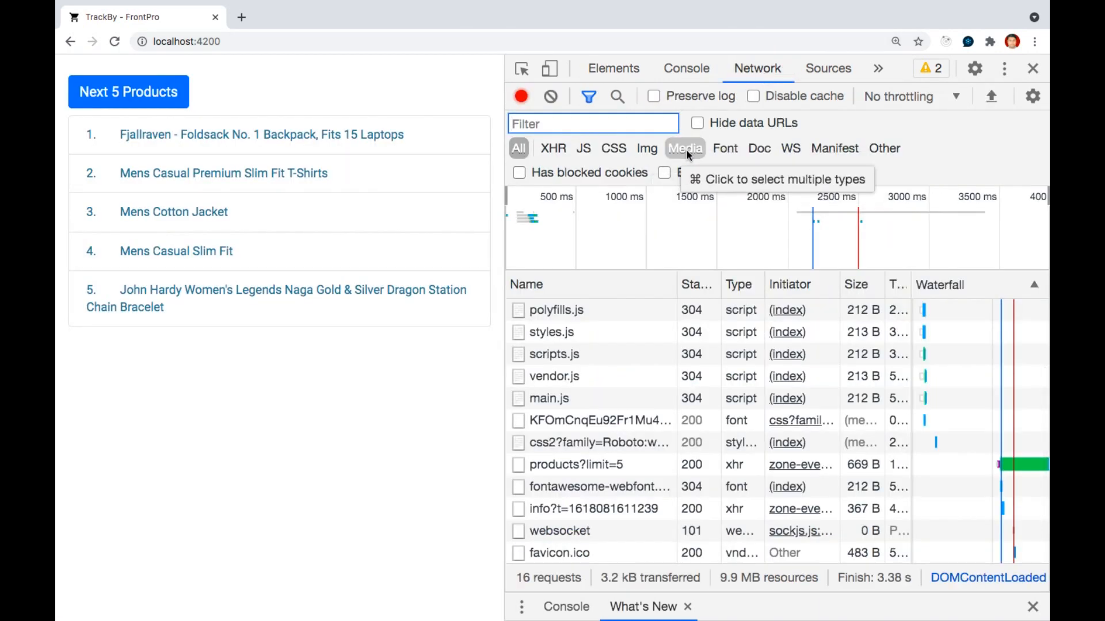
{"action": "left_click", "coordinate": [552, 147]}
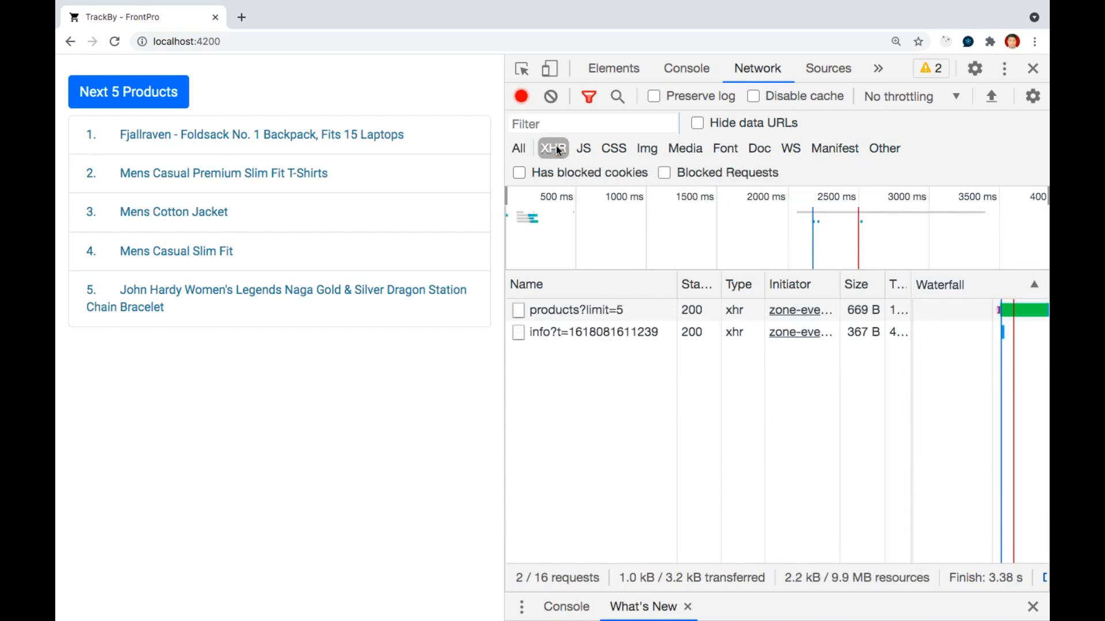
{"action": "mouse_move", "coordinate": [536, 313]}
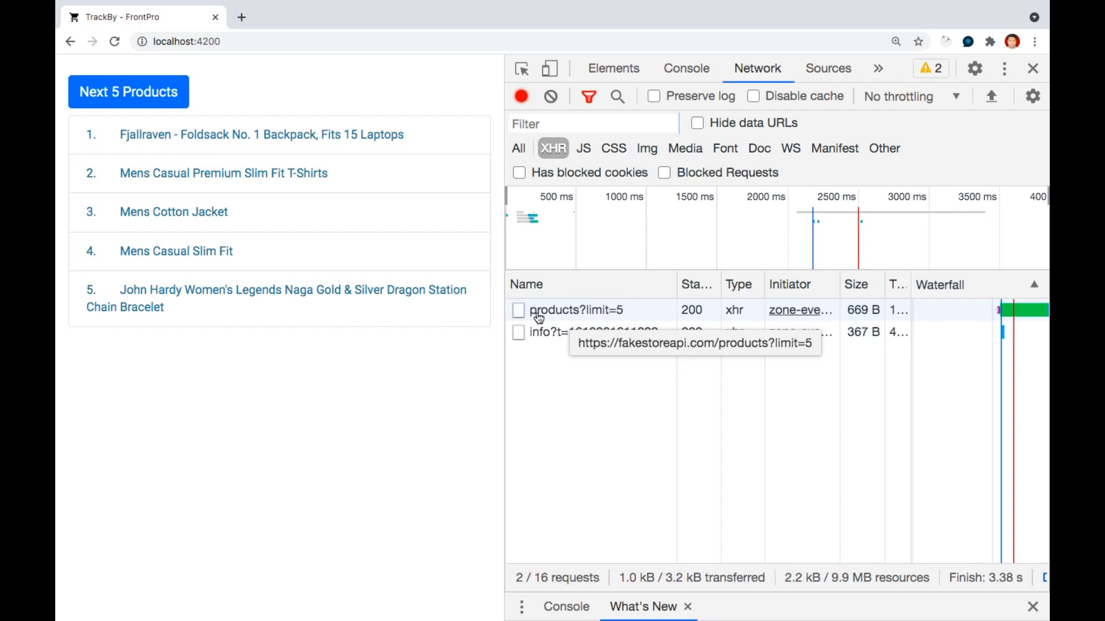
{"action": "left_click", "coordinate": [578, 310]}
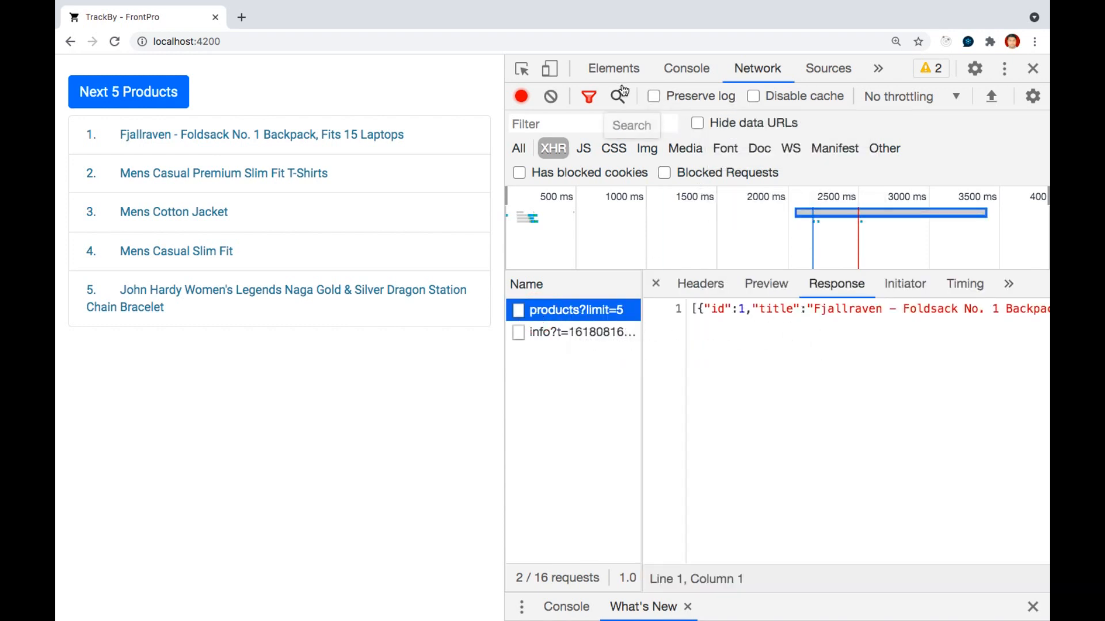
{"action": "left_click", "coordinate": [612, 69]}
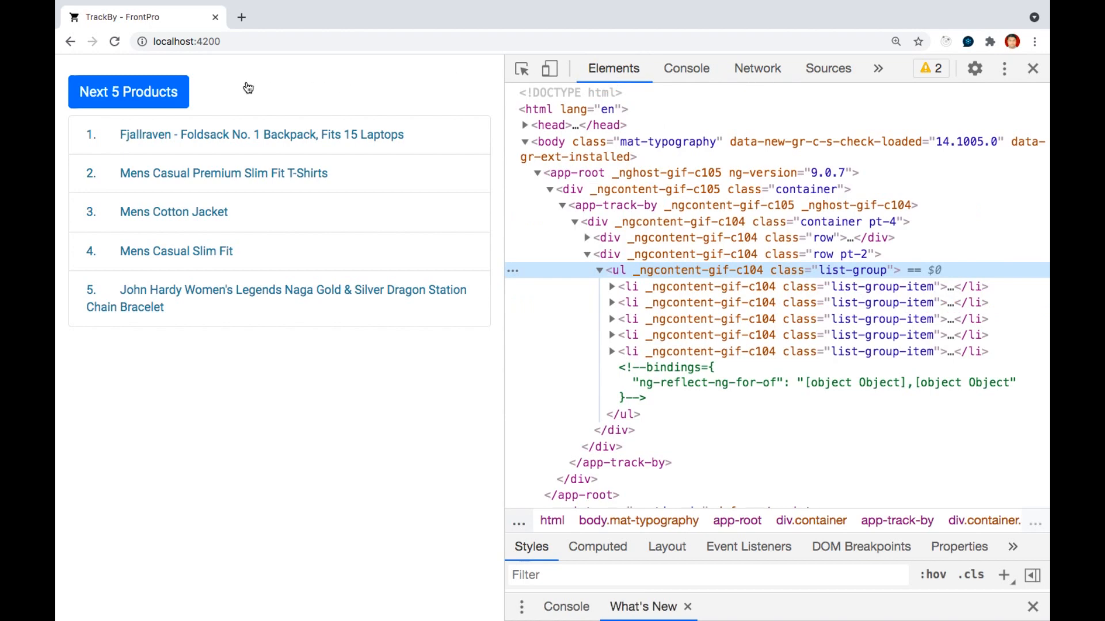
{"action": "mouse_move", "coordinate": [213, 103]}
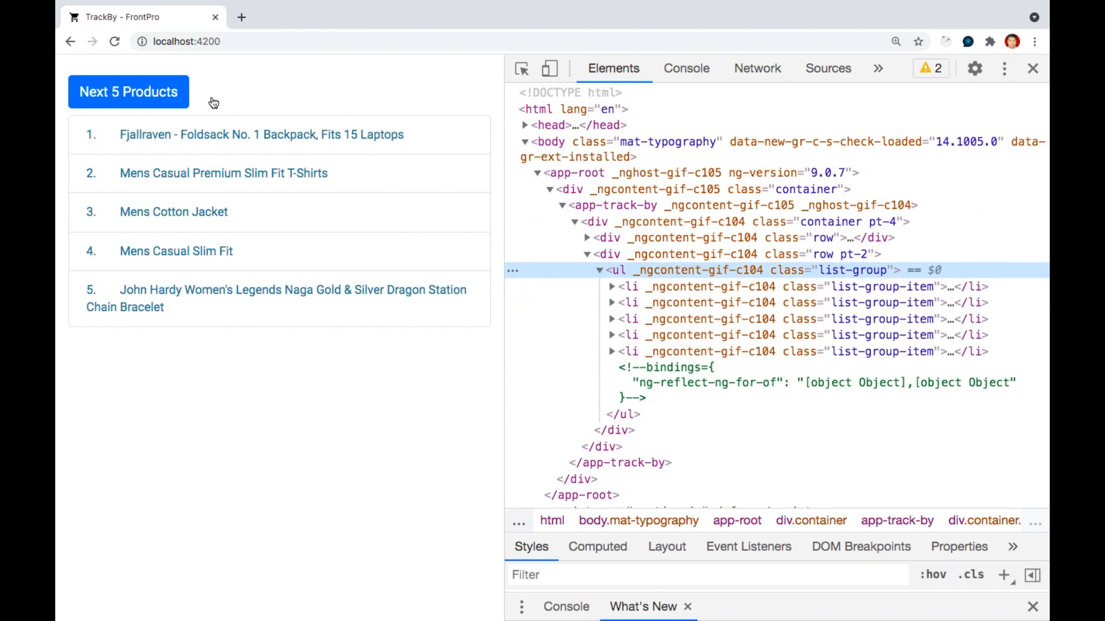
{"action": "mouse_move", "coordinate": [262, 91]}
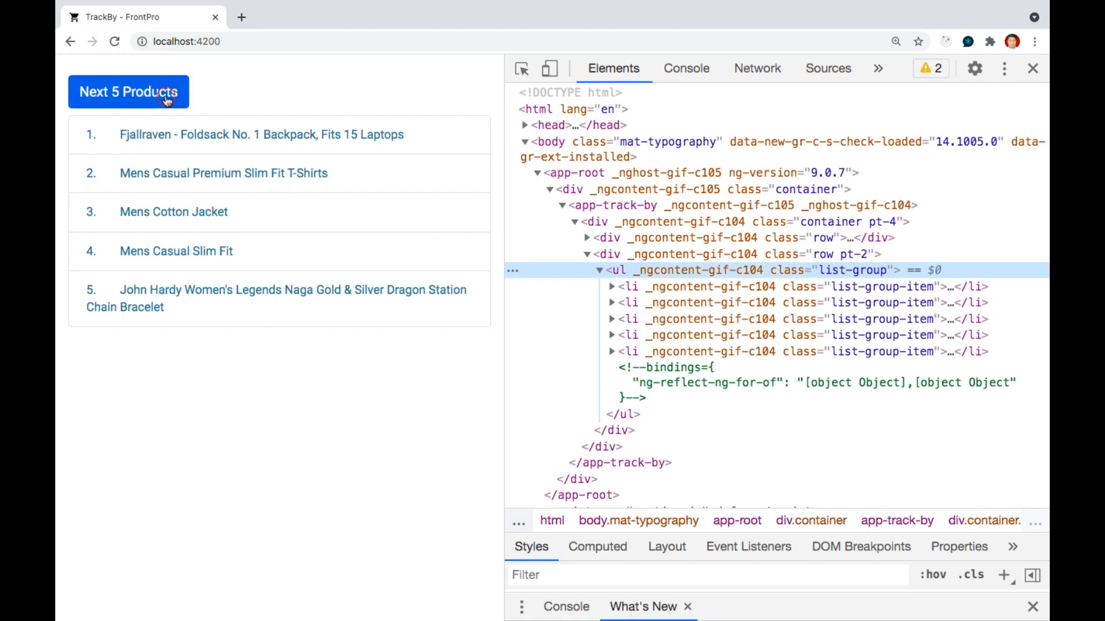
Load two more batches of five products with Next 5 Products
{"action": "left_click", "coordinate": [128, 92]}
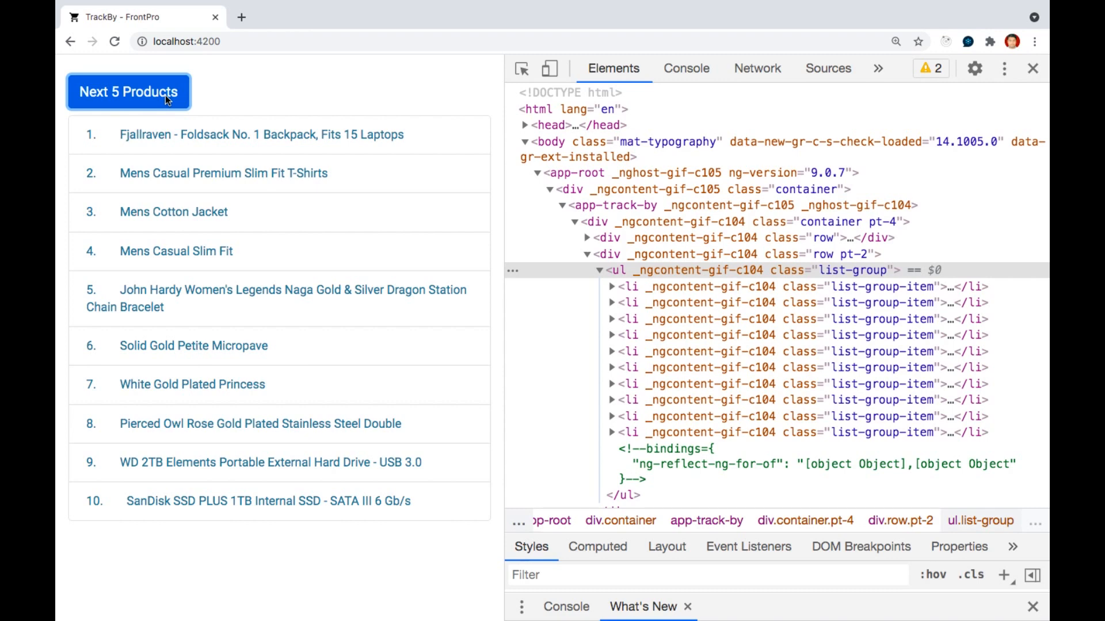
{"action": "left_click", "coordinate": [128, 91]}
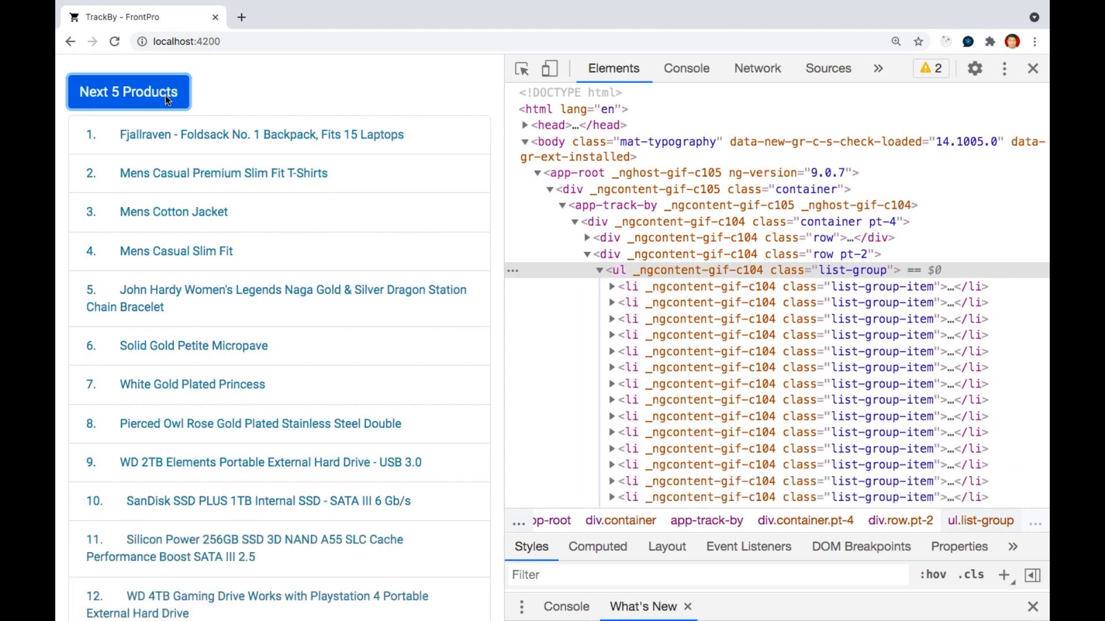
{"action": "mouse_move", "coordinate": [313, 68]}
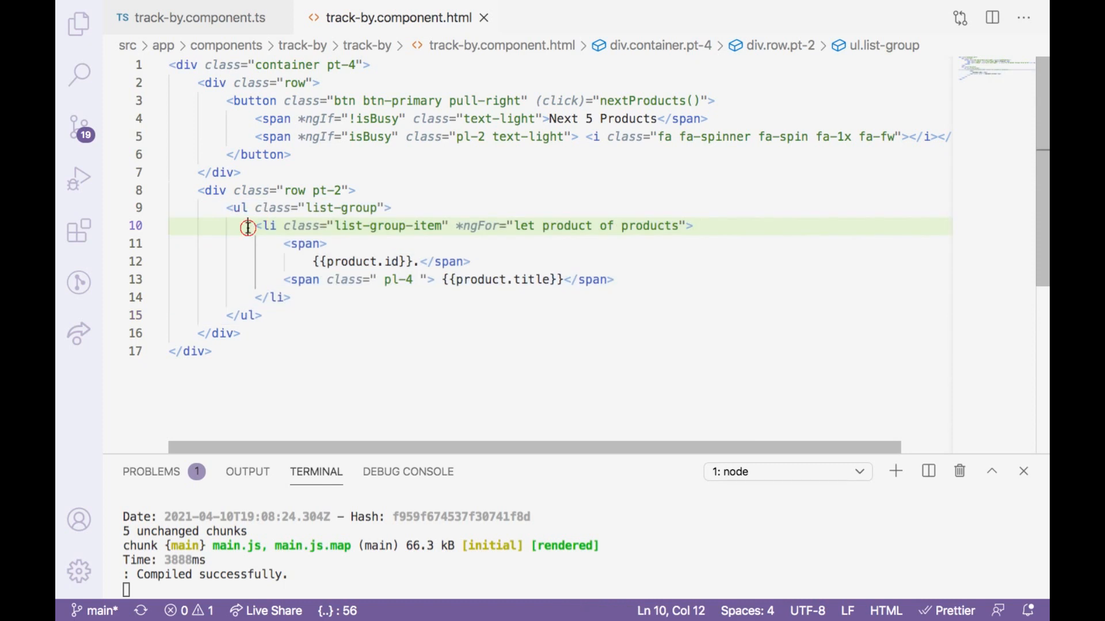
Highlight the 'let product of products' ngFor expression and {{product.id}}, then view track-by.component.ts
{"action": "left_click", "coordinate": [219, 332]}
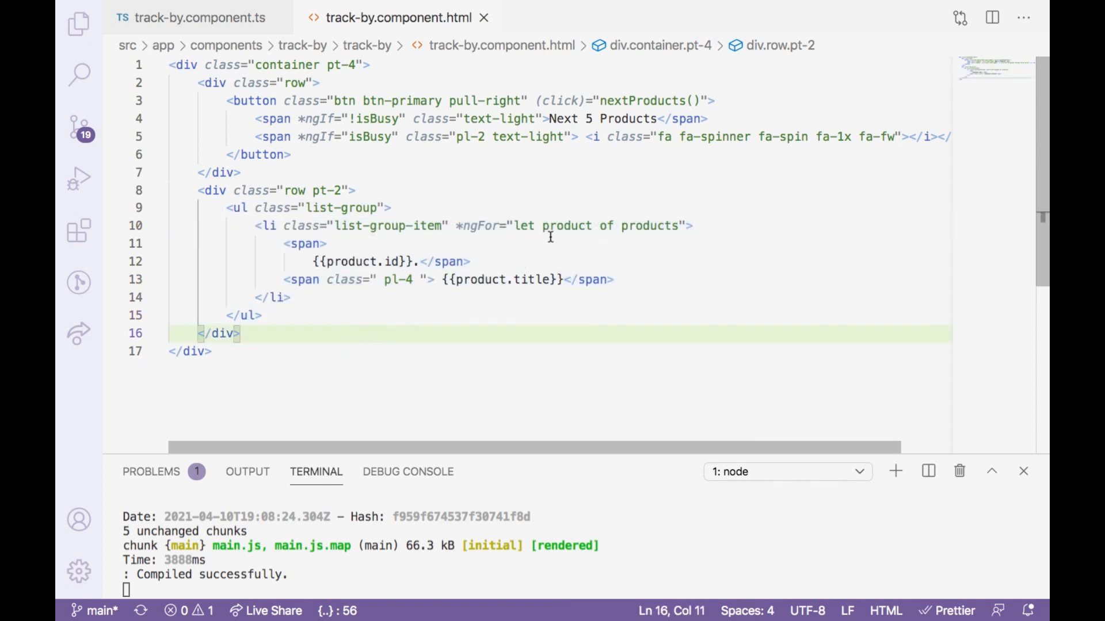
{"action": "left_click_drag", "start_coordinate": [515, 226], "coordinate": [678, 226]}
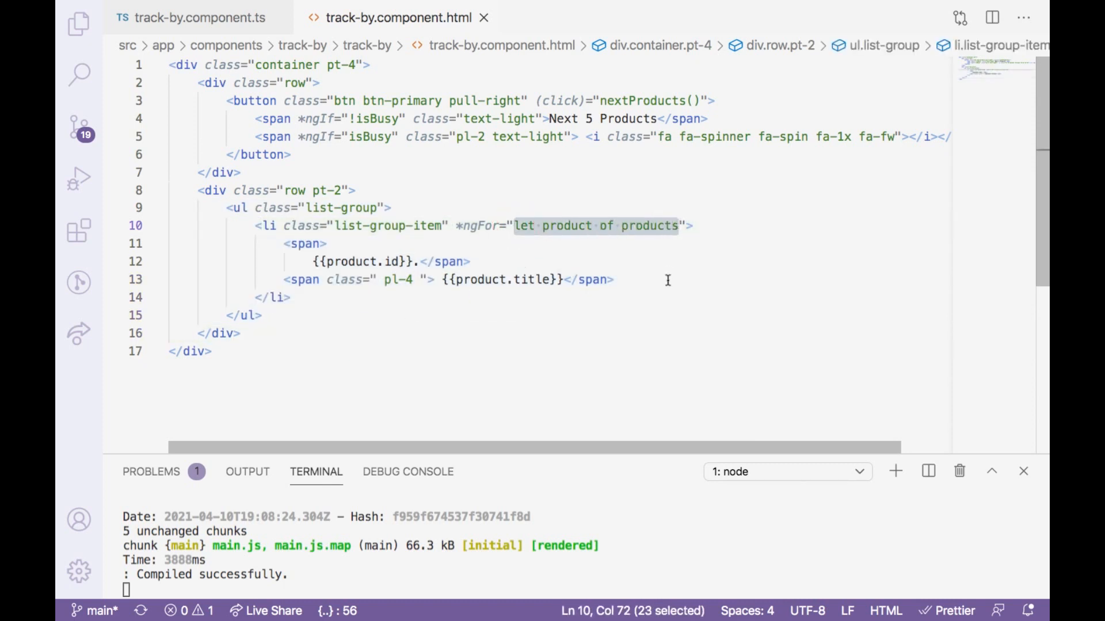
{"action": "left_click", "coordinate": [278, 297]}
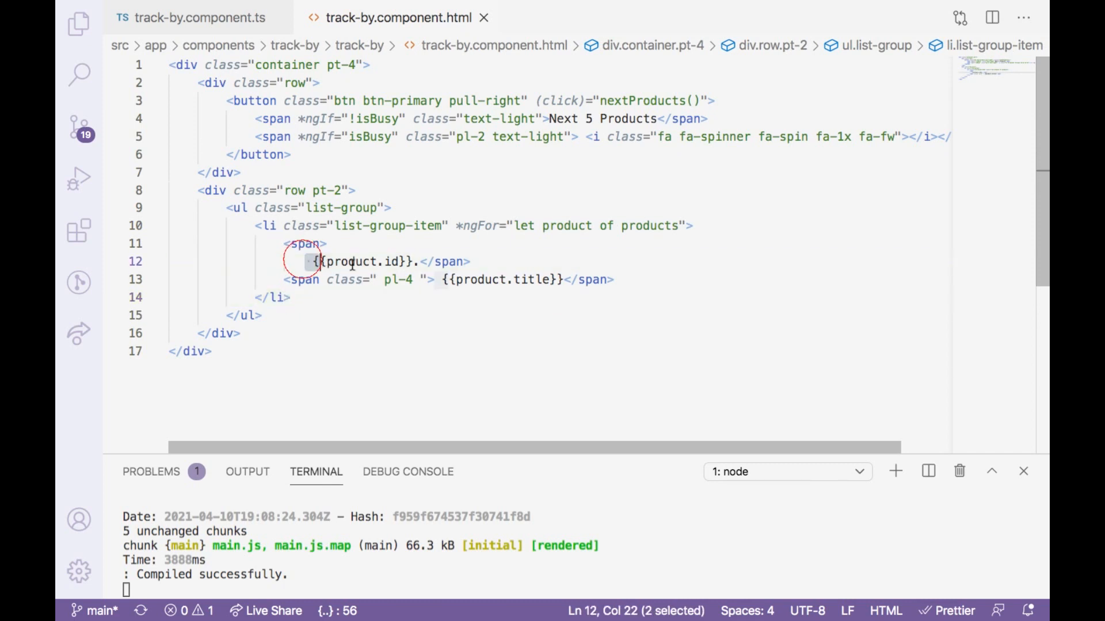
{"action": "left_click", "coordinate": [529, 279]}
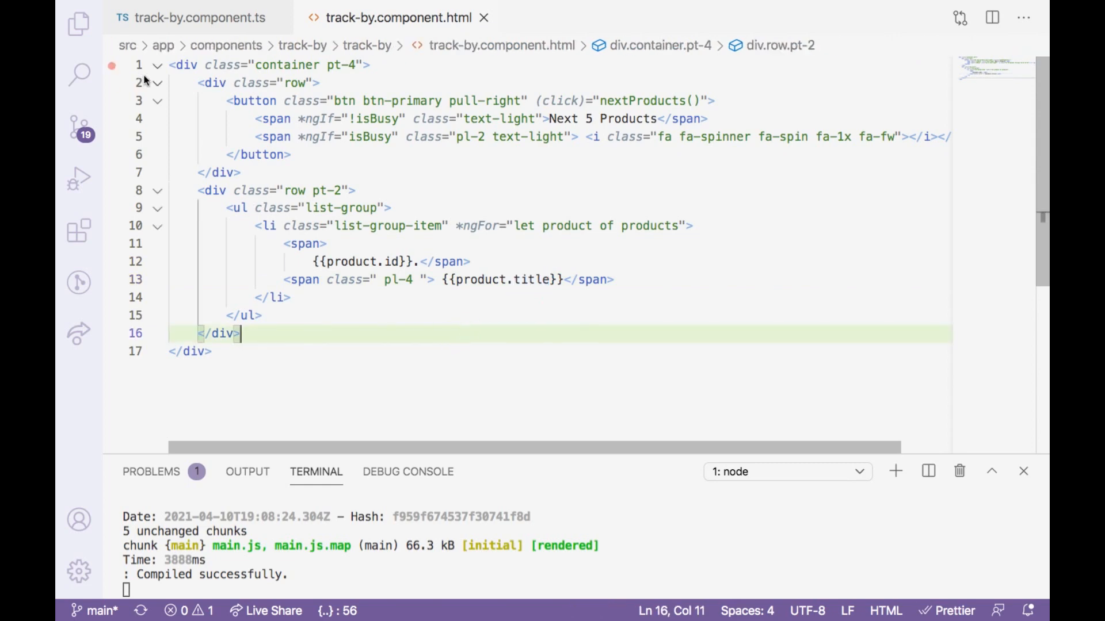
{"action": "left_click", "coordinate": [200, 17]}
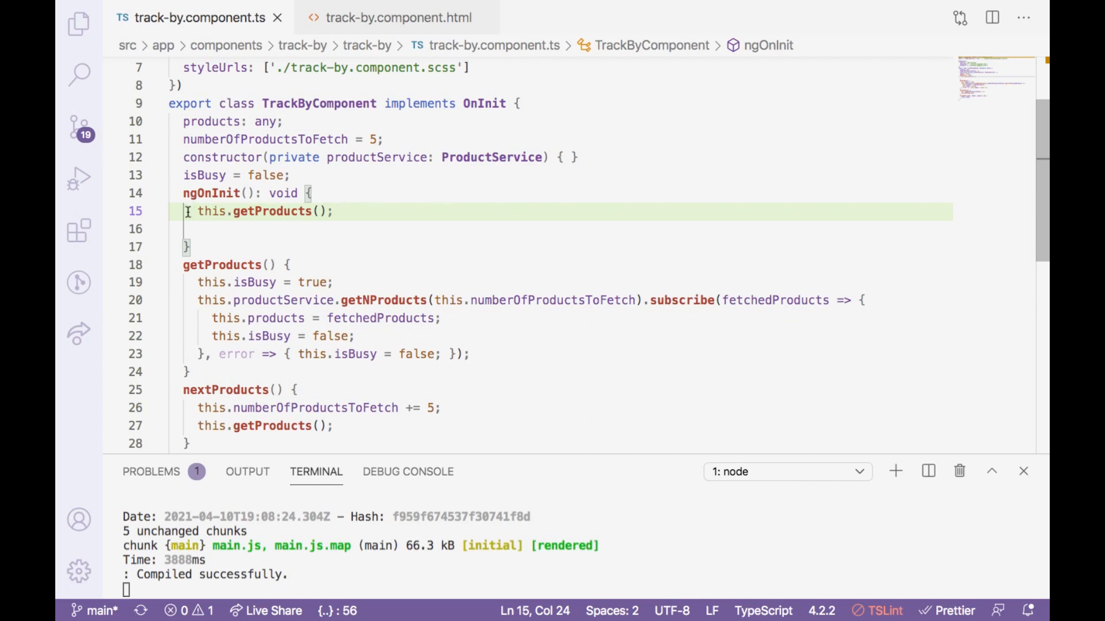
{"action": "left_click", "coordinate": [402, 225]}
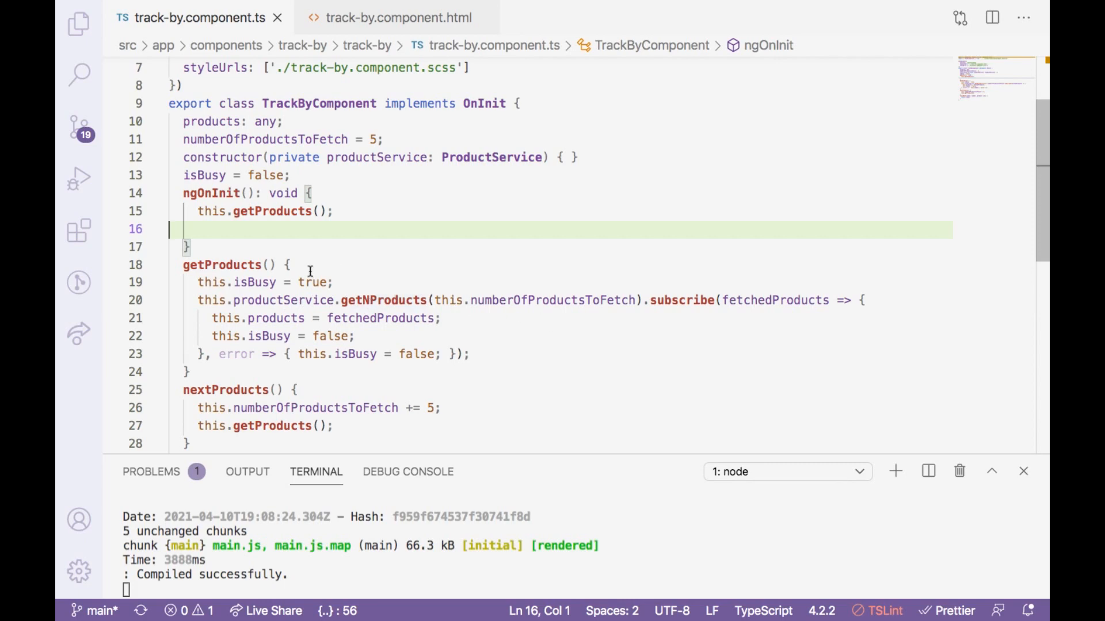
{"action": "mouse_move", "coordinate": [546, 341]}
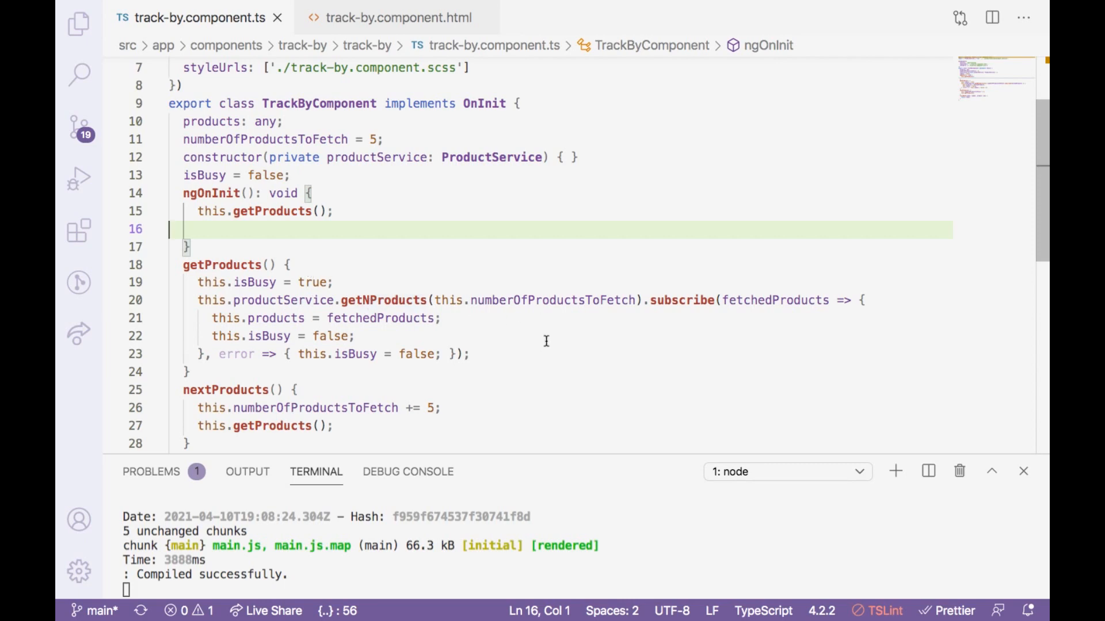
{"action": "double_click", "coordinate": [551, 300]}
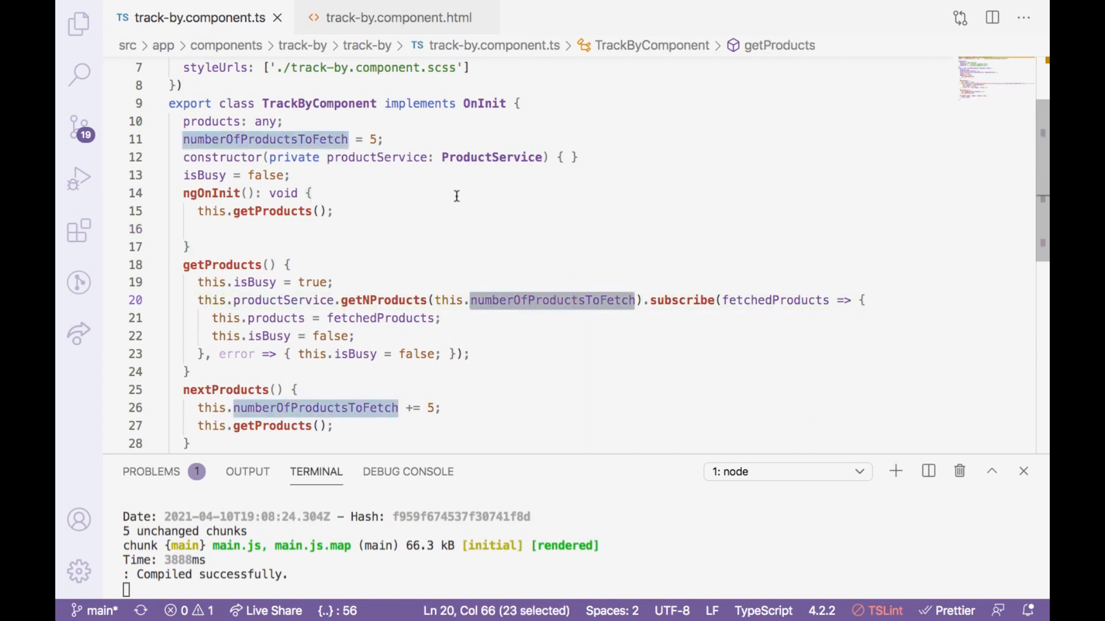
{"action": "left_click", "coordinate": [384, 139]}
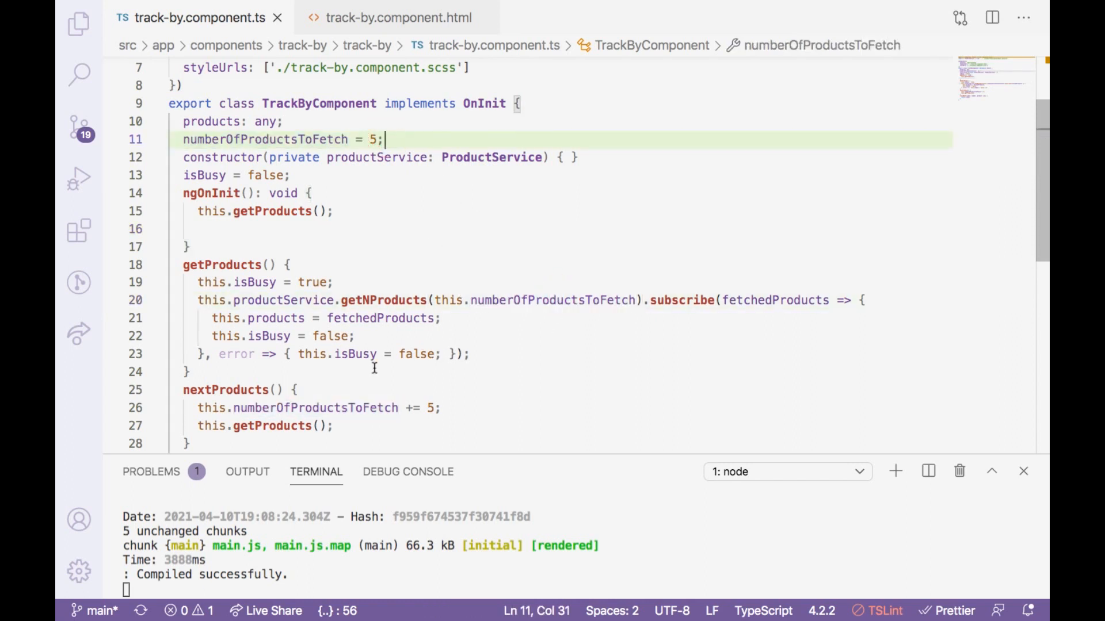
{"action": "double_click", "coordinate": [226, 389]}
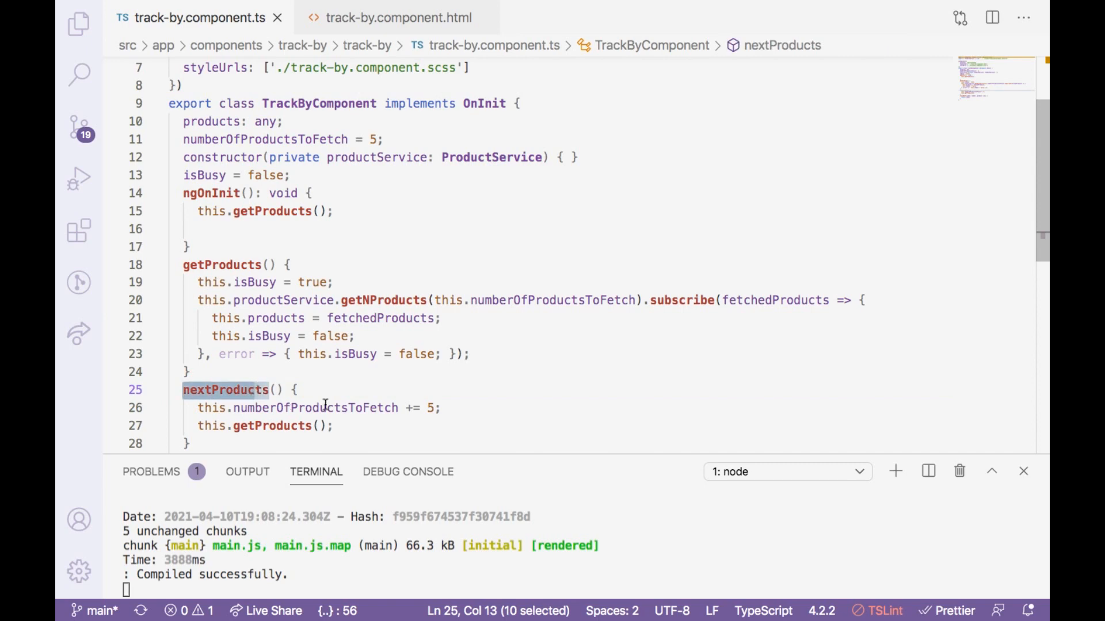